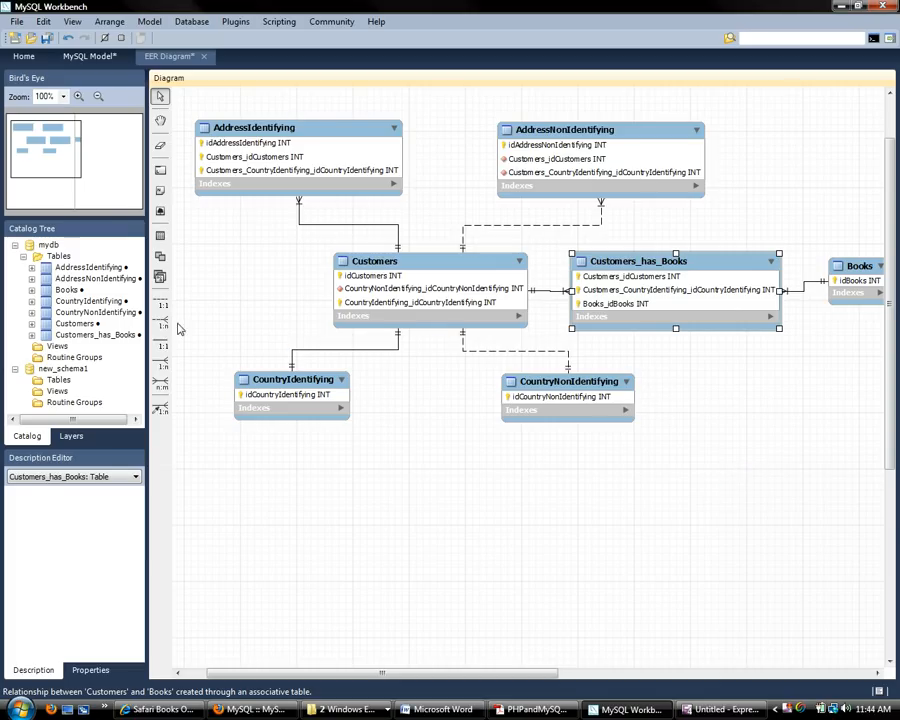
mouse_move(161, 324)
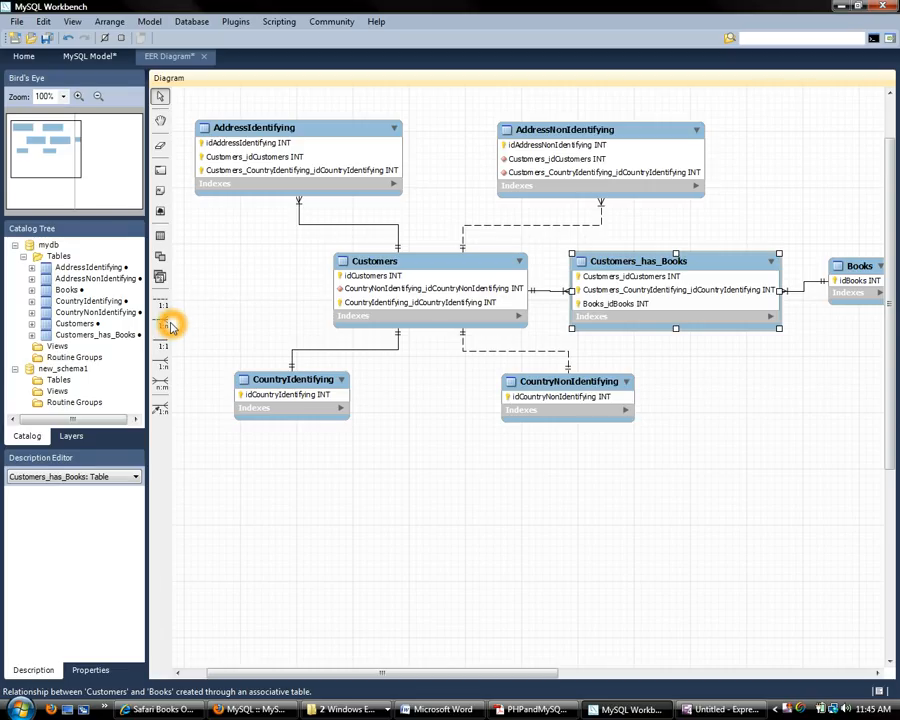
mouse_move(161, 323)
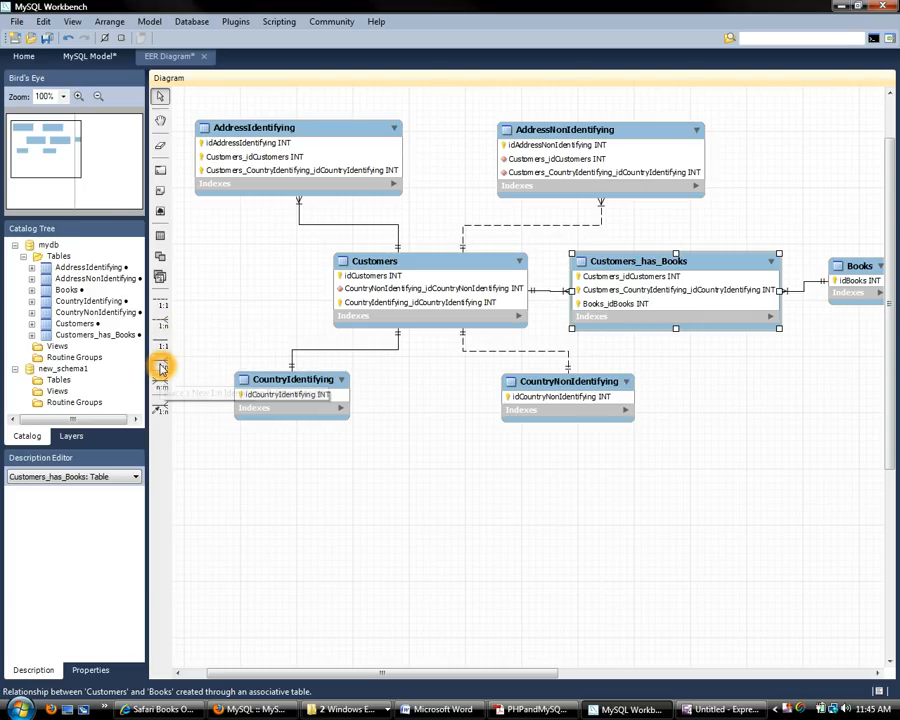
mouse_move(160, 387)
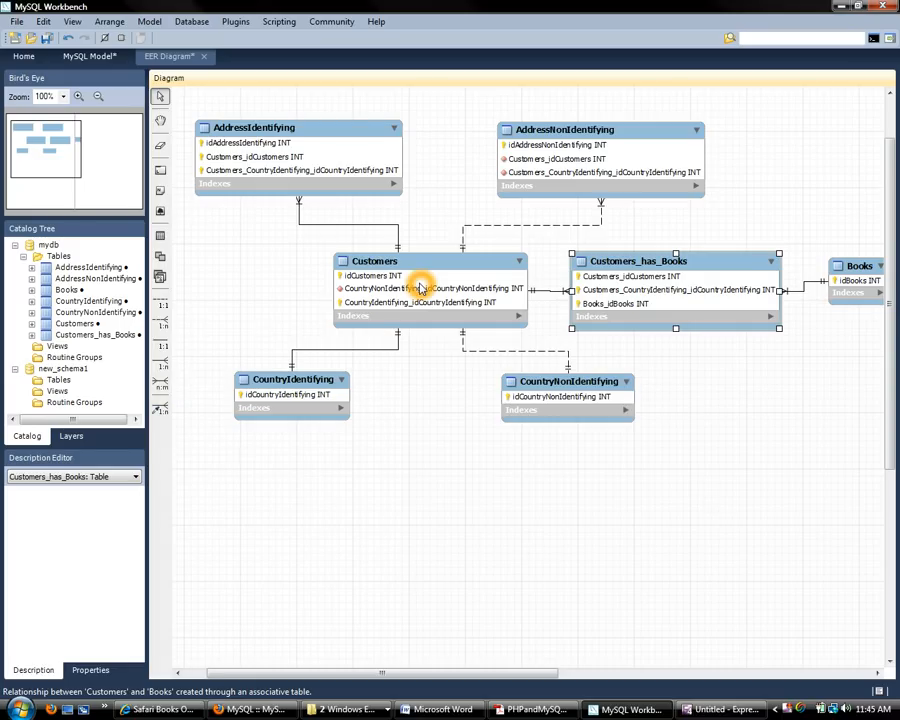
mouse_move(444, 447)
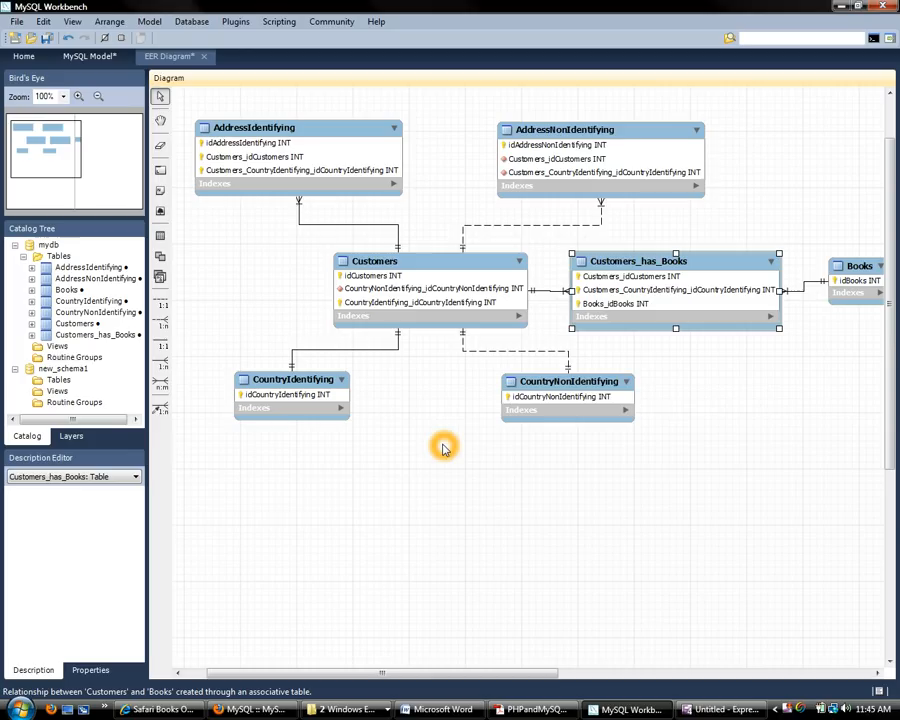
Step: Highlight the identifying relationship definition in the Workbench manual page in Firefox
left_click(430, 261)
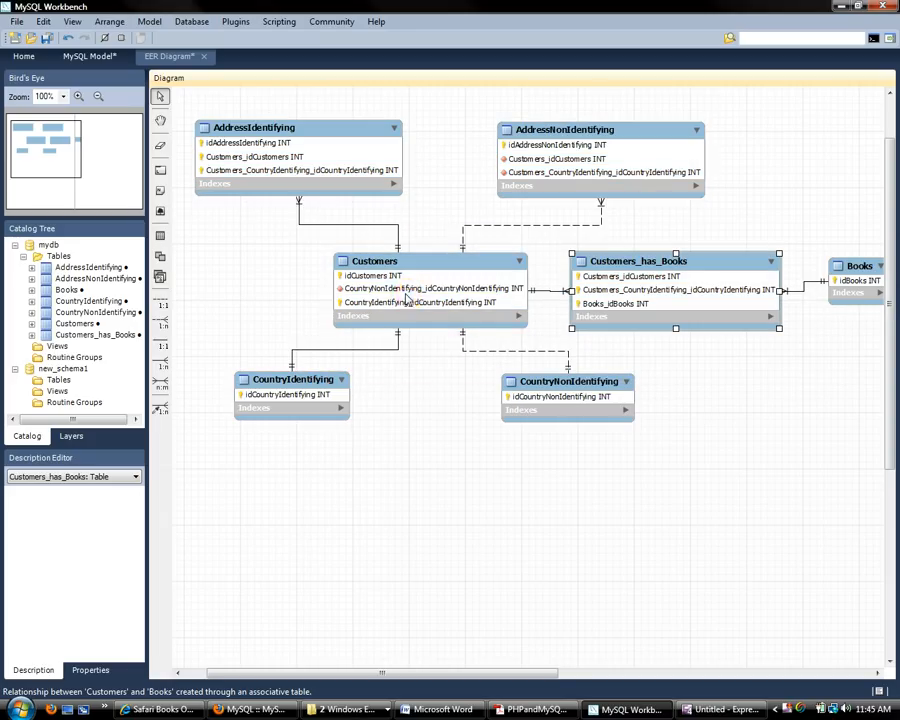
mouse_move(288, 394)
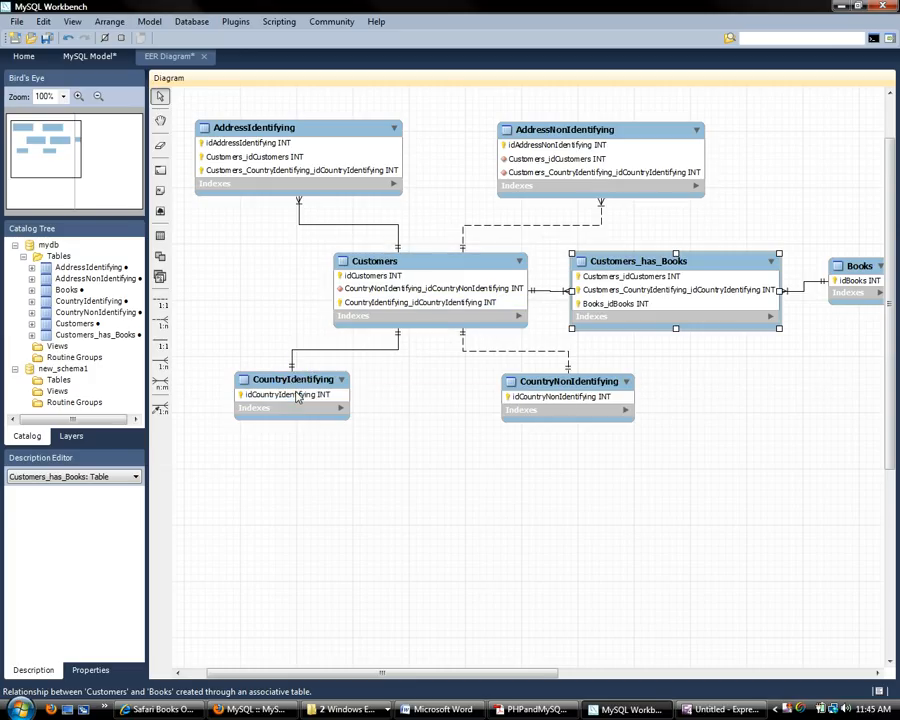
mouse_move(390, 290)
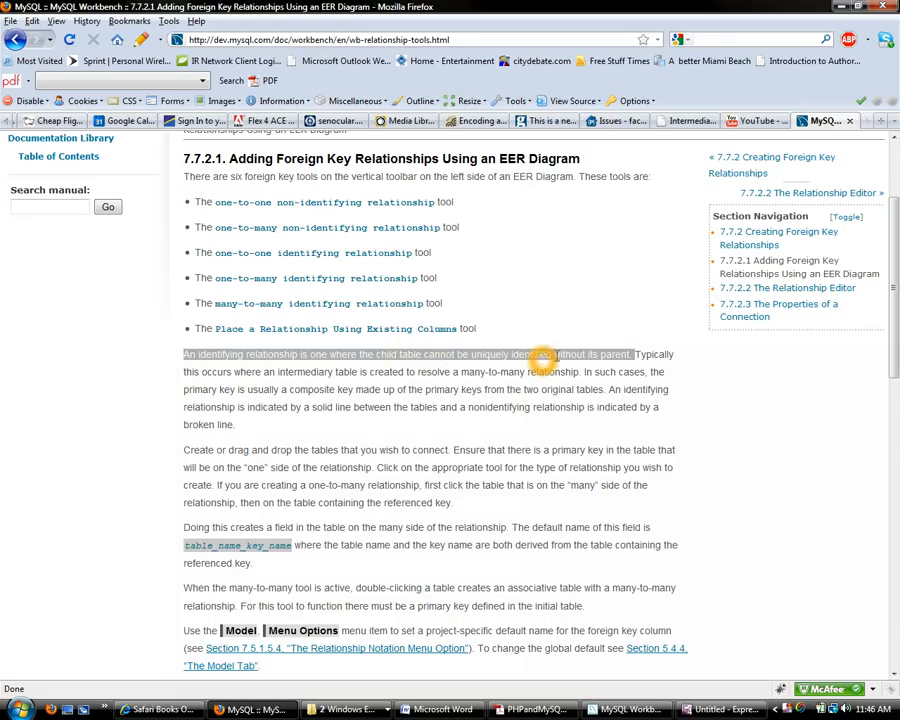
mouse_move(620, 354)
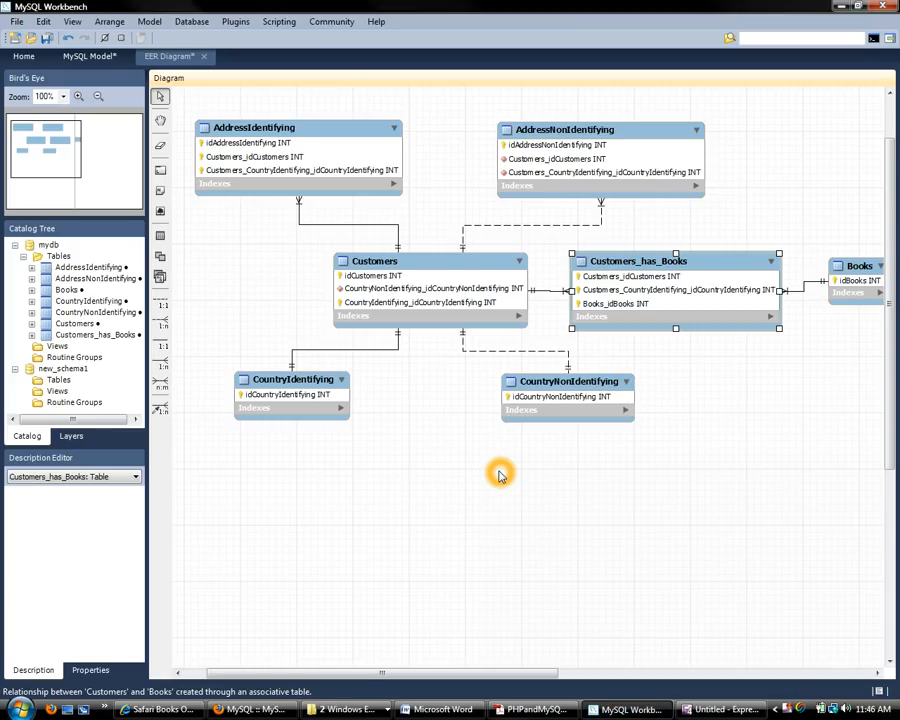
Step: Select the identifying relationship line between Customers and CountryIdentifying
left_click(291, 378)
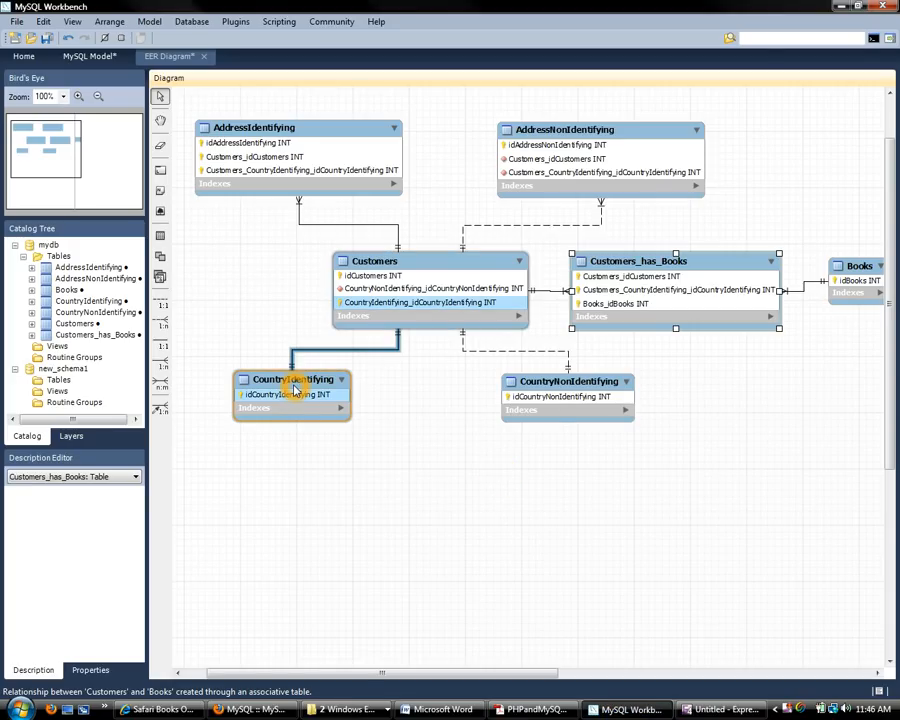
mouse_move(295, 390)
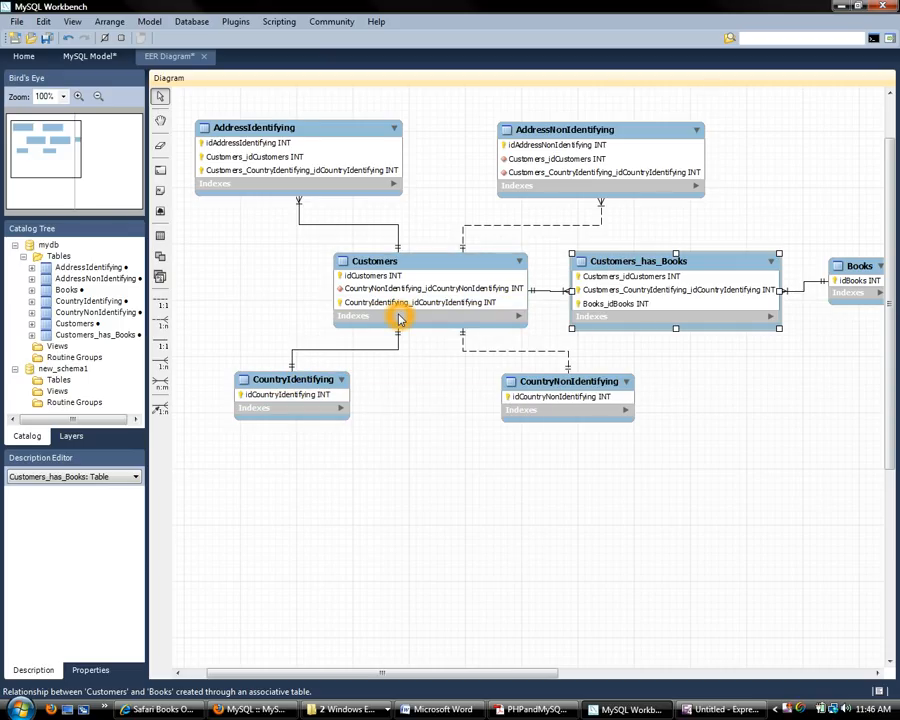
mouse_move(408, 302)
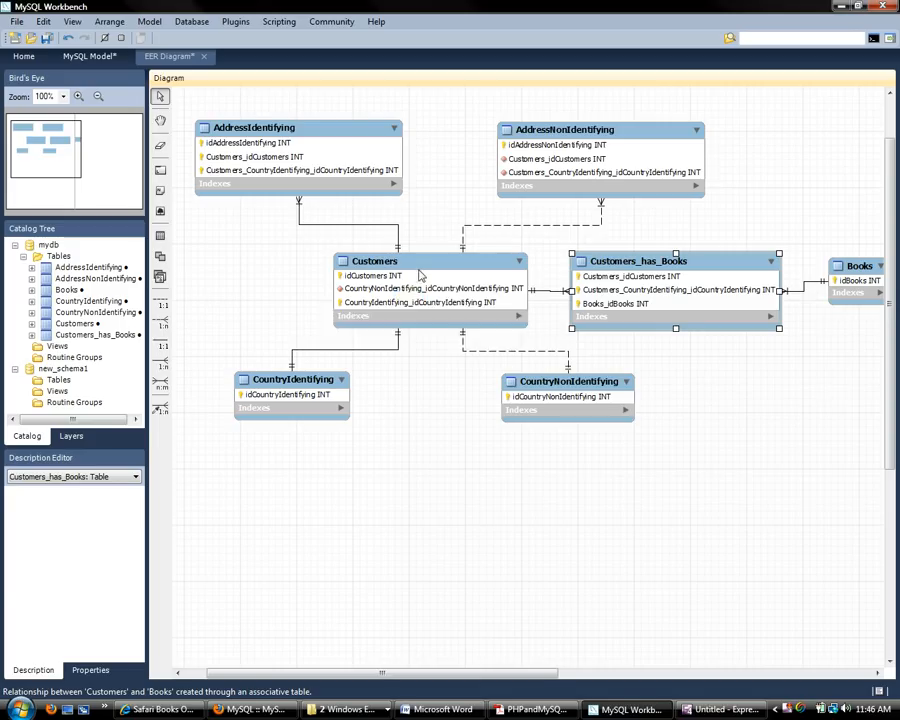
mouse_move(323, 385)
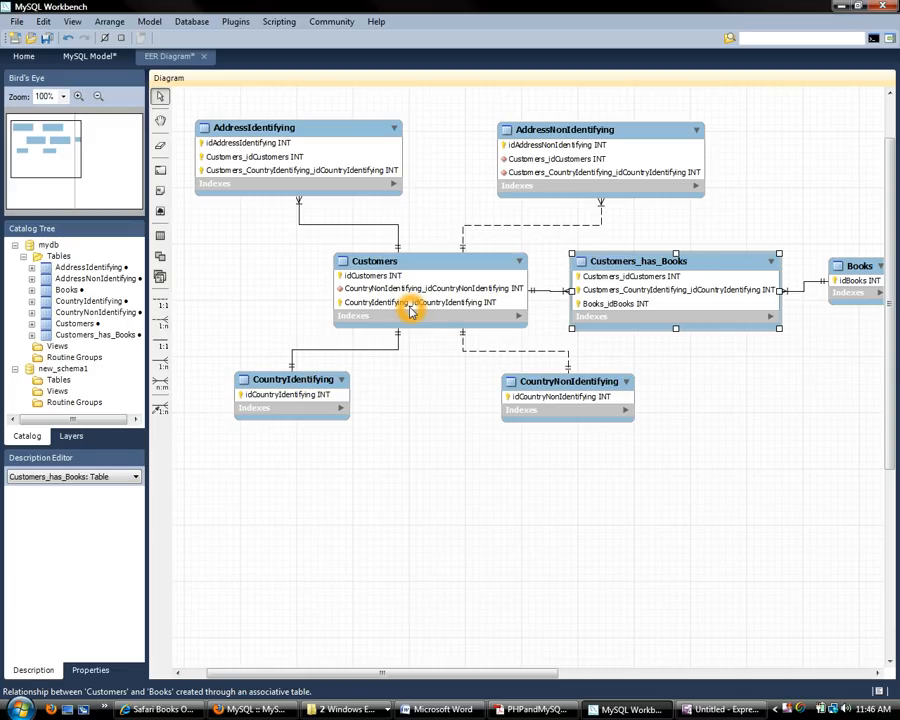
mouse_move(410, 265)
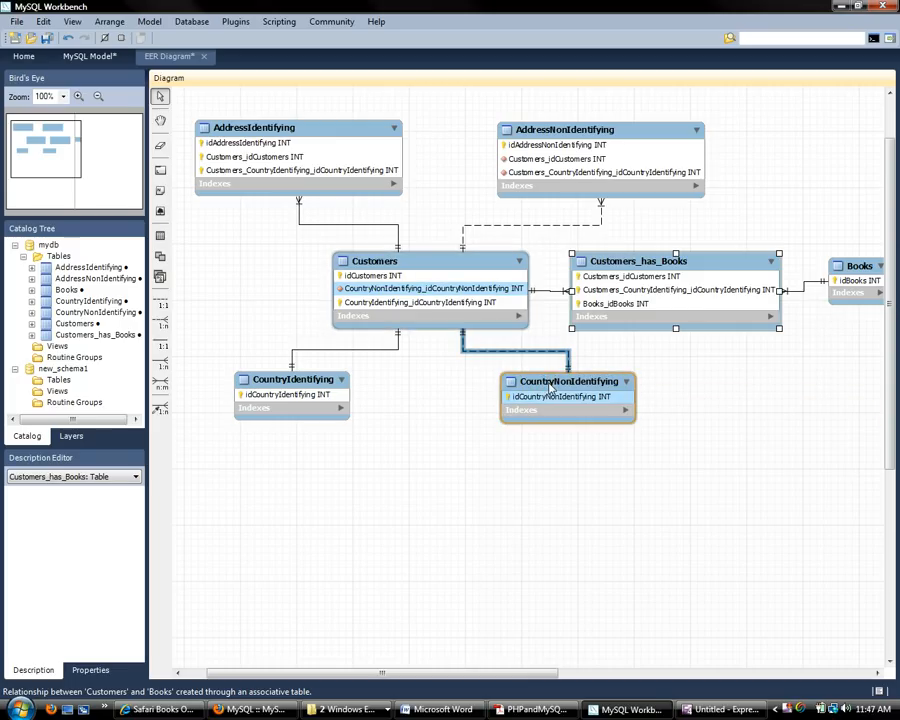
mouse_move(560, 397)
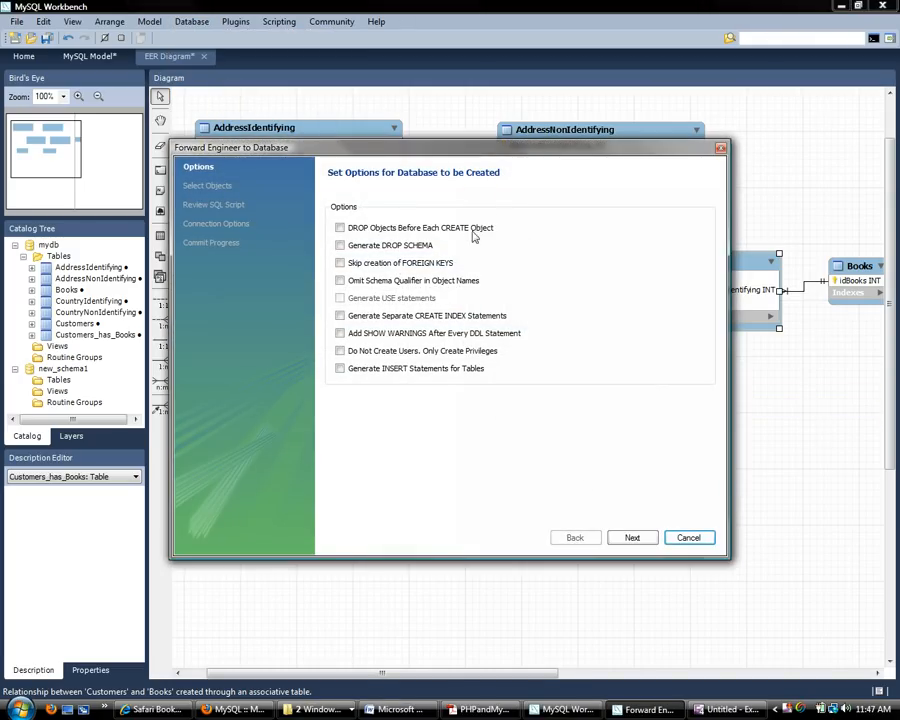
Step: Advance past the Options and Select Objects pages to Review SQL Script
left_click(632, 537)
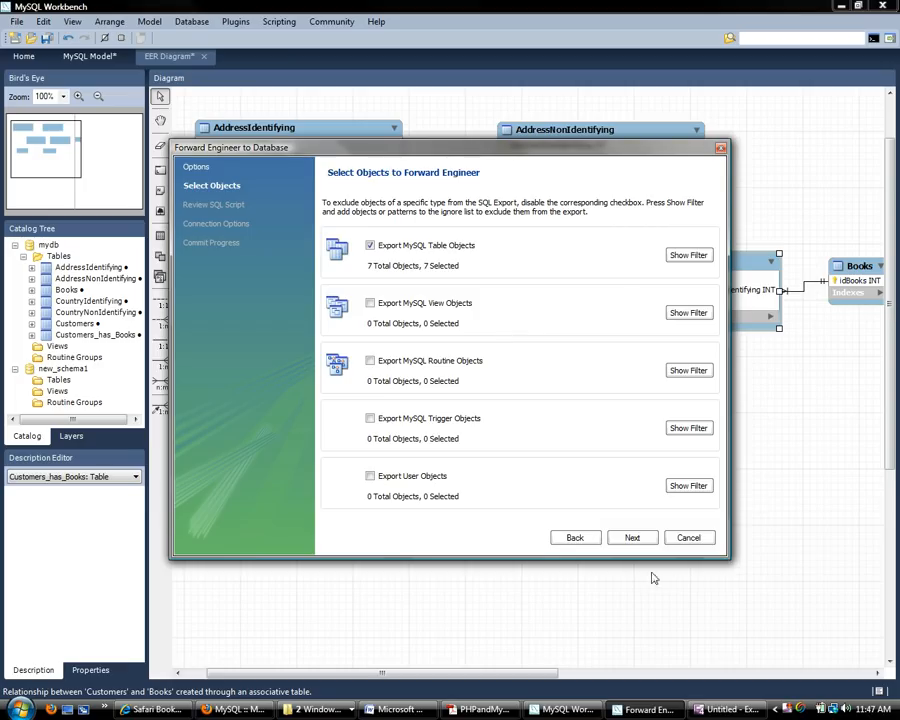
left_click(632, 537)
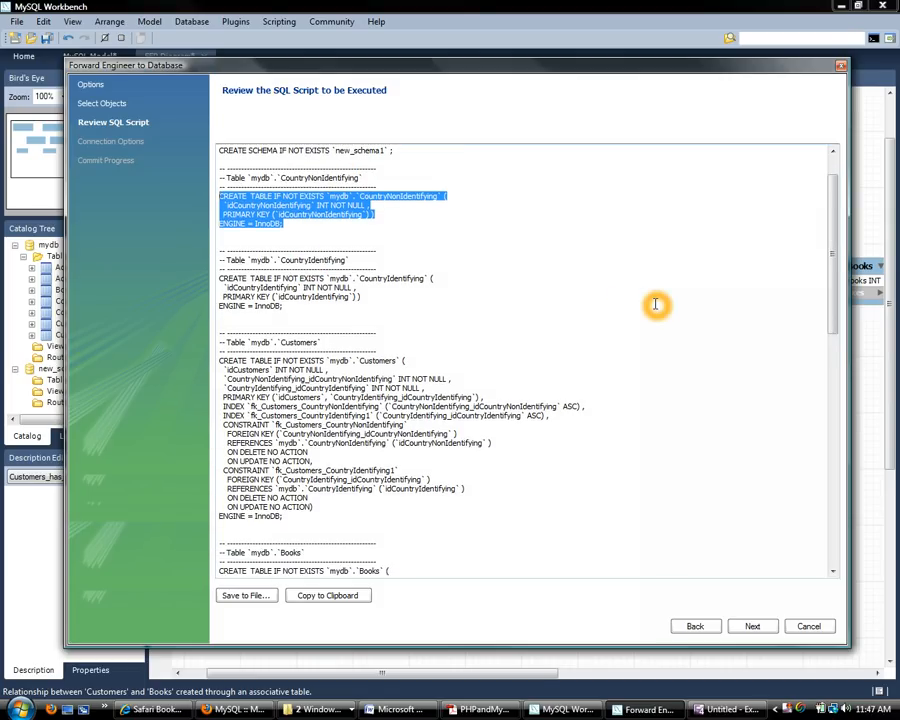
Step: Scroll the script to the Customers table's composite primary key
scroll("down", 3)
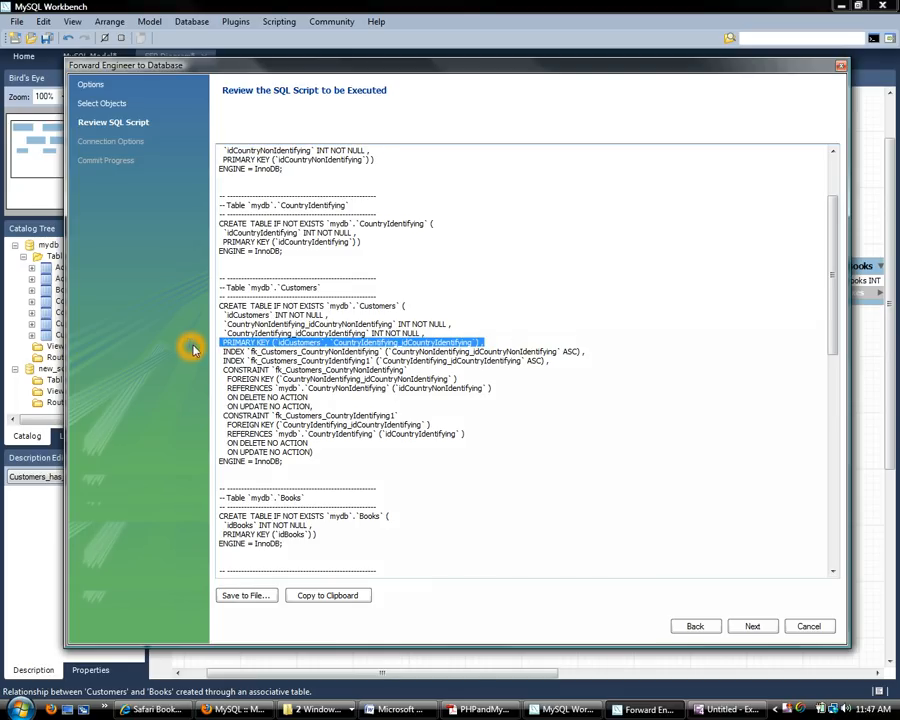
mouse_move(435, 343)
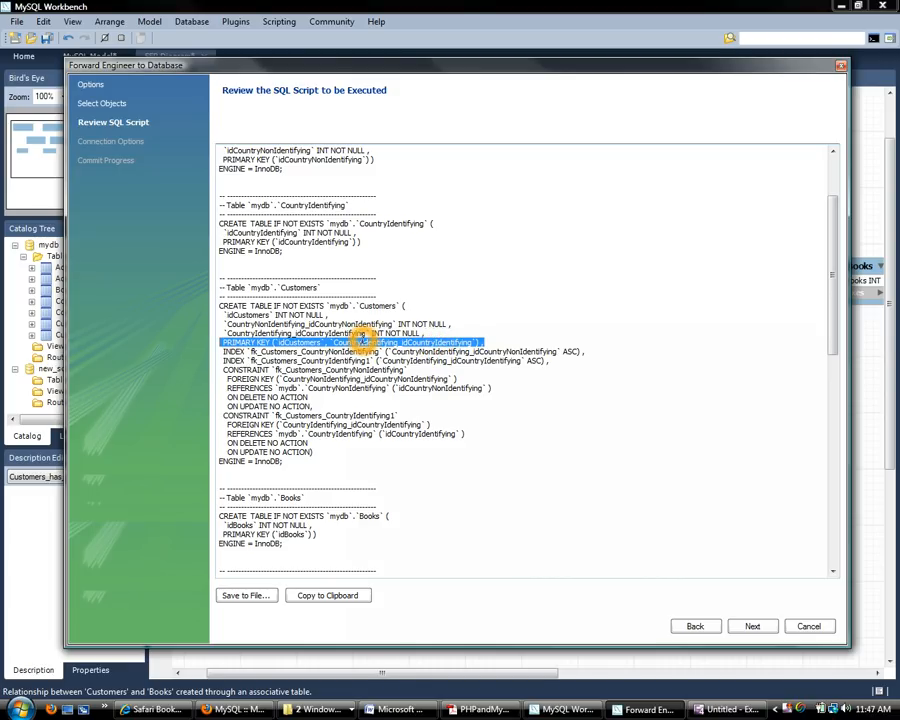
mouse_move(483, 343)
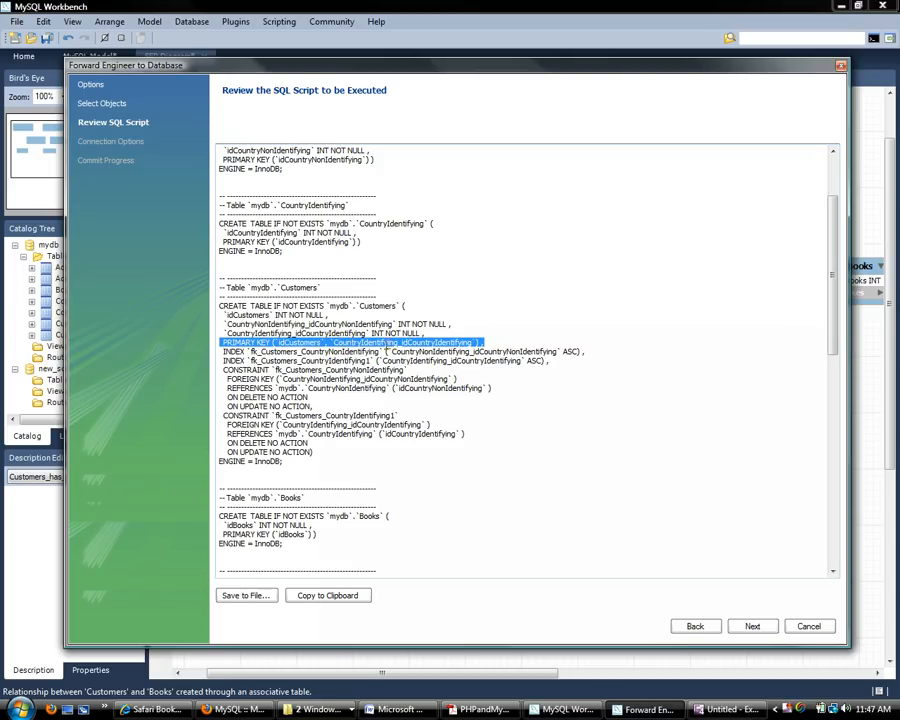
mouse_move(475, 347)
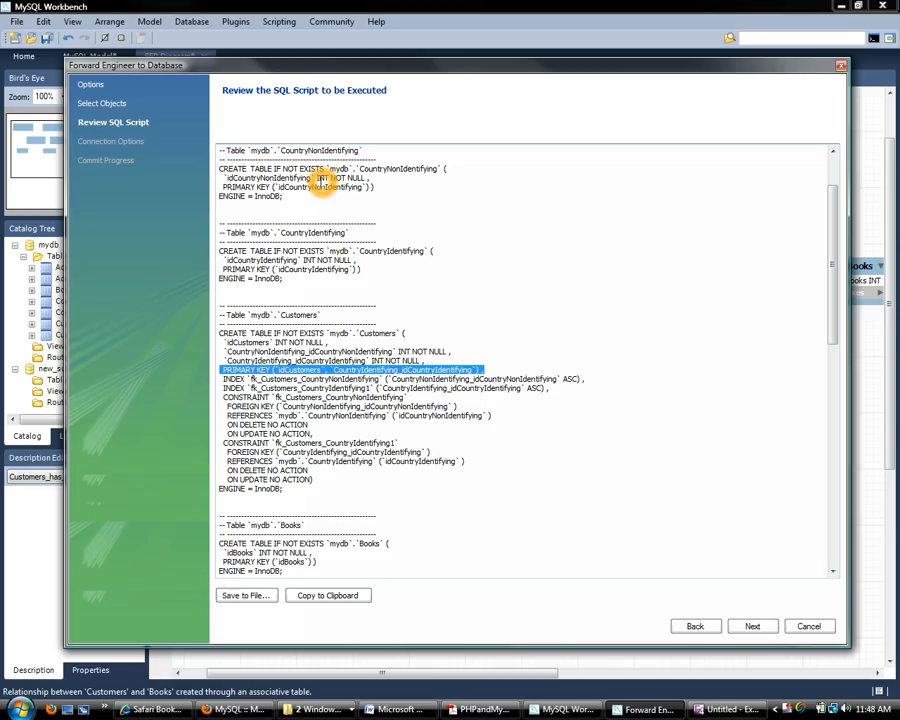
mouse_move(283, 160)
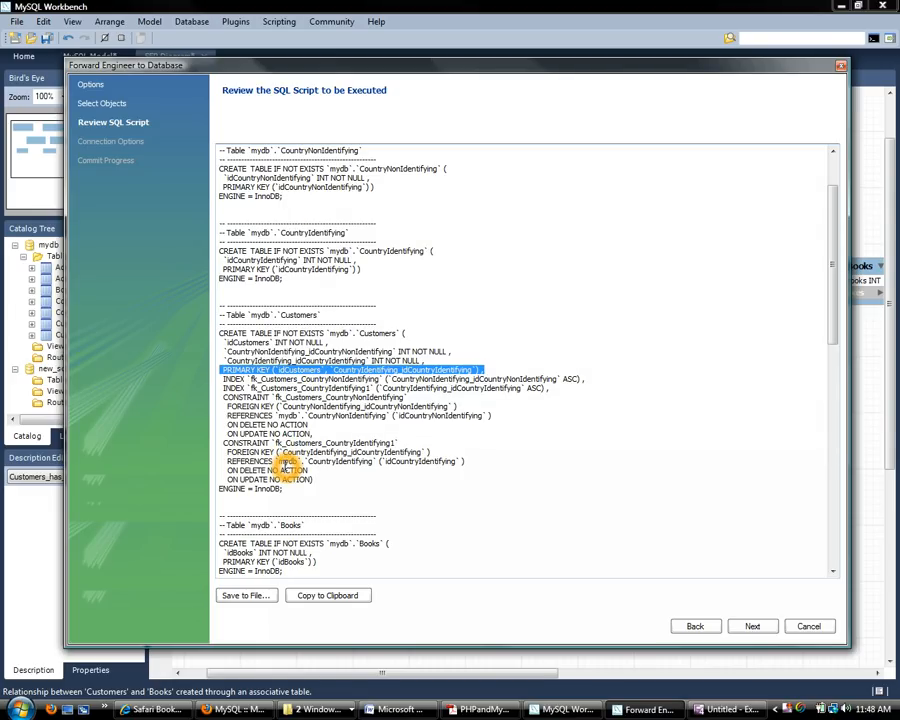
mouse_move(310, 185)
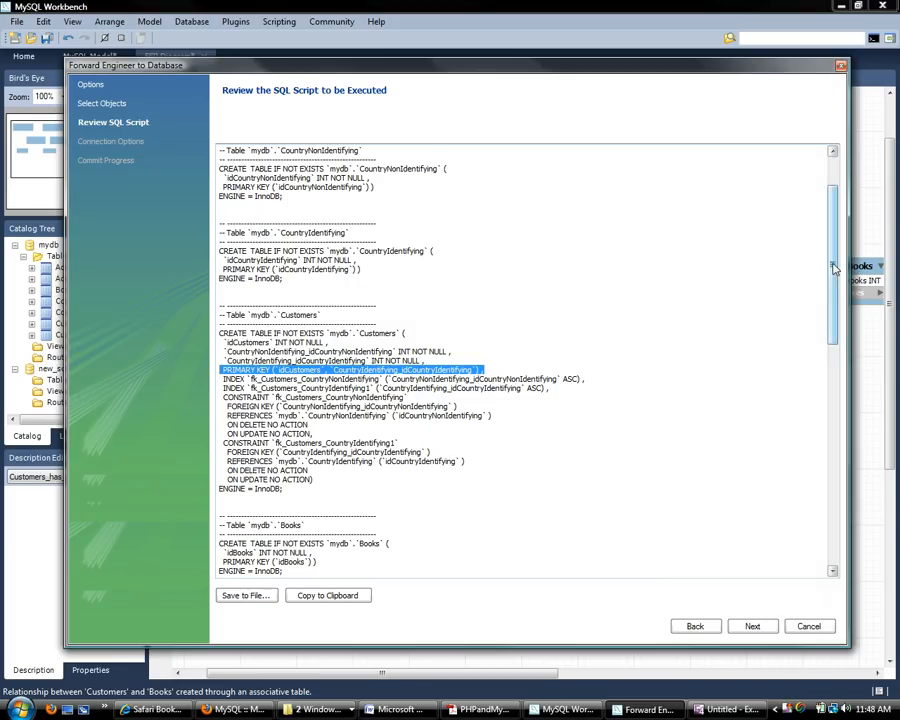
Step: Scroll through the script and mark the AddressNonIdentifying PRIMARY KEY line
scroll("down", 3)
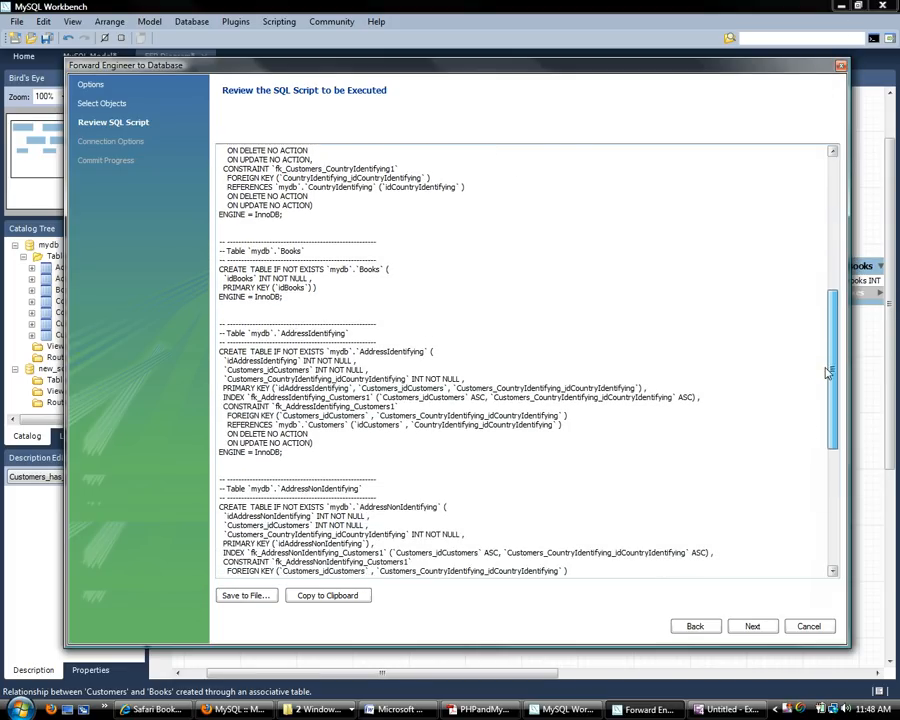
scroll("down", 3)
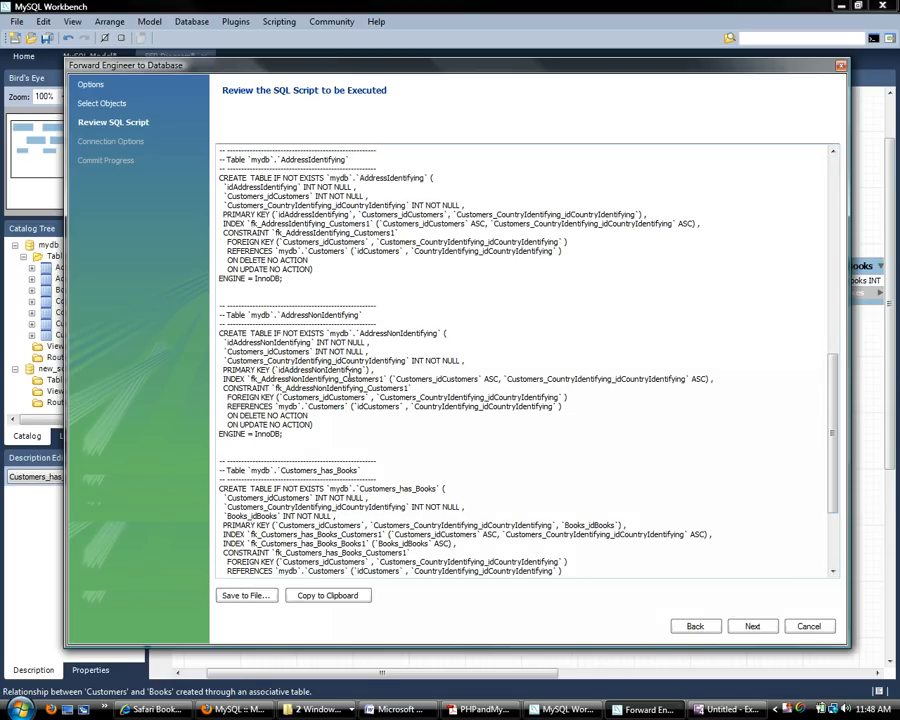
scroll("up", 3)
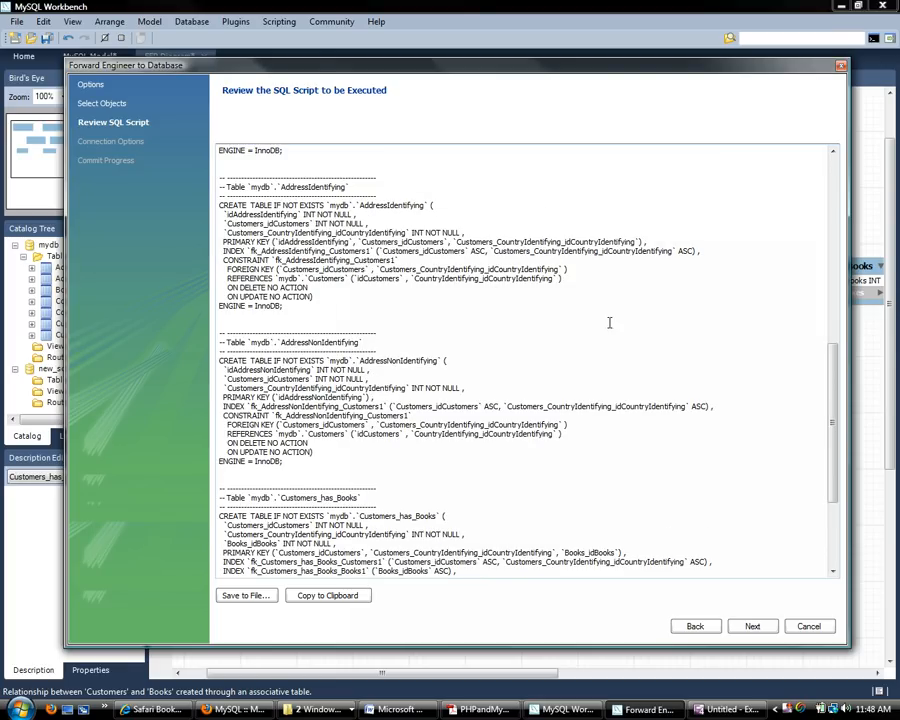
scroll("up", 3)
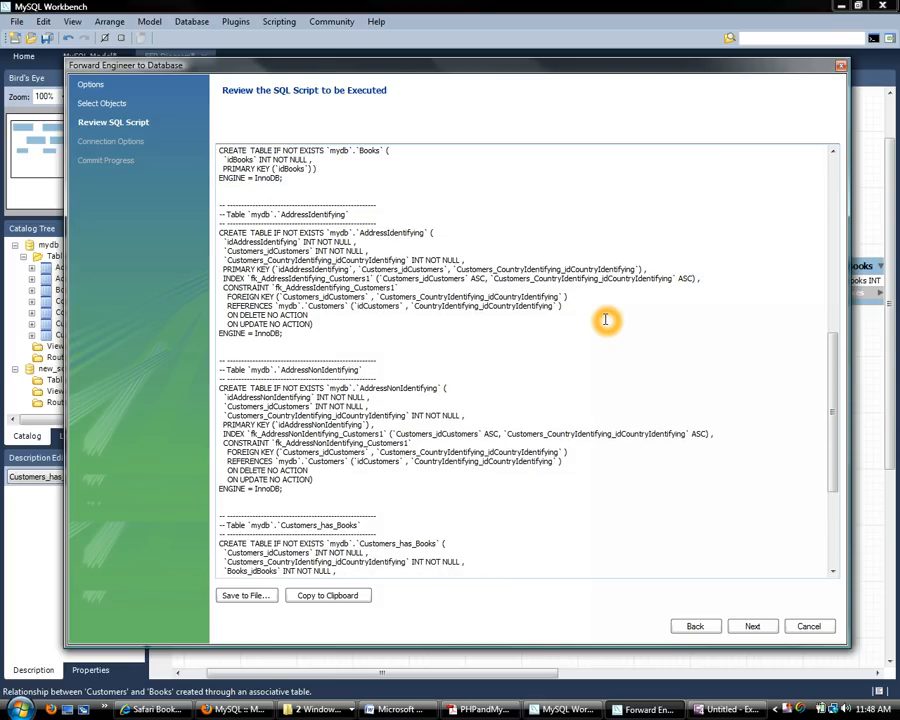
scroll("up", 3)
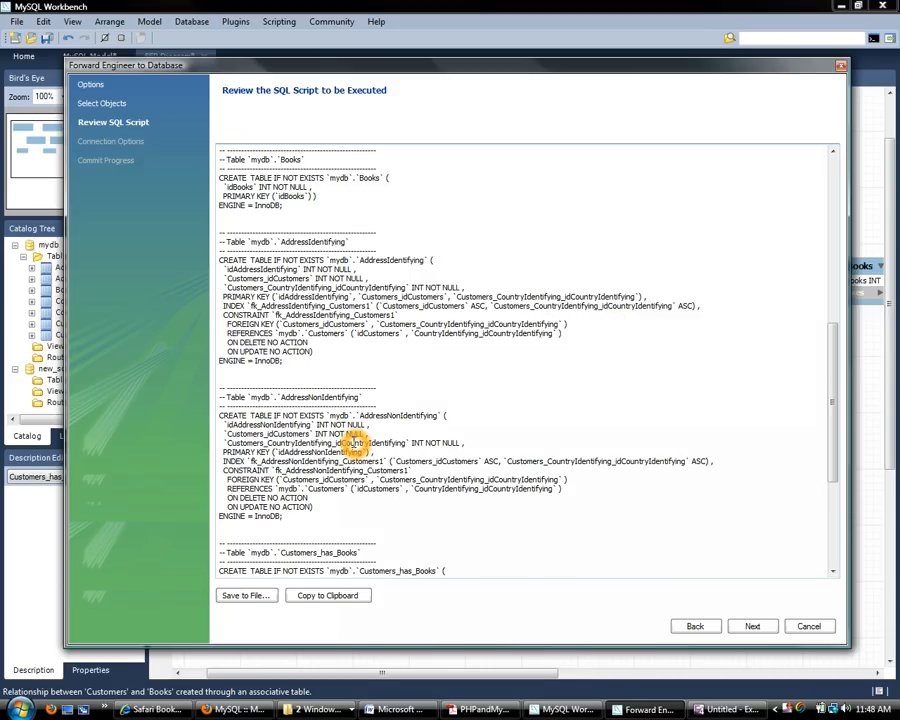
mouse_move(395, 490)
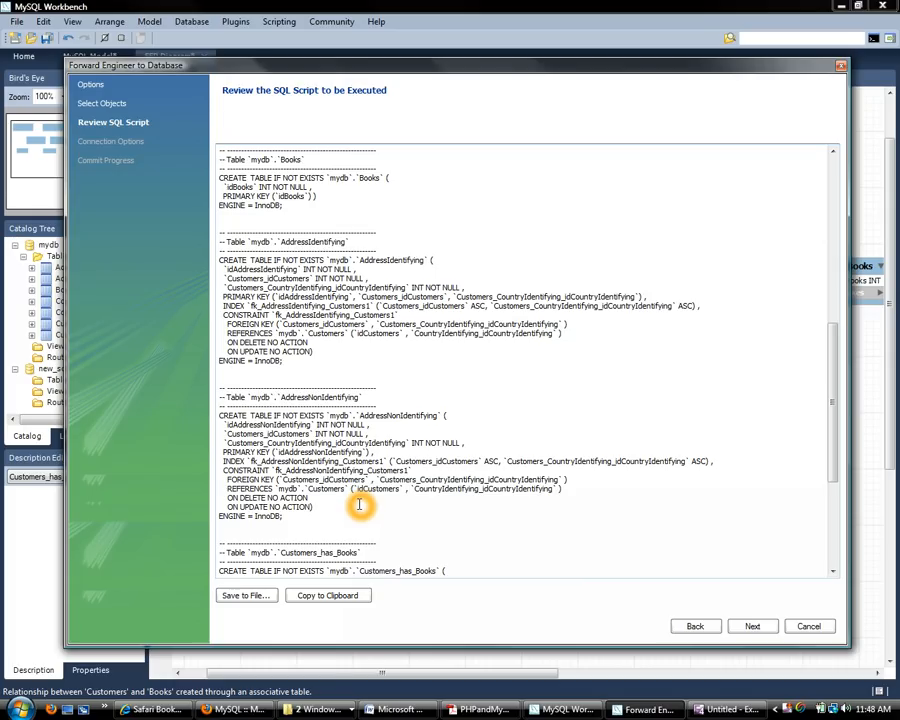
mouse_move(382, 490)
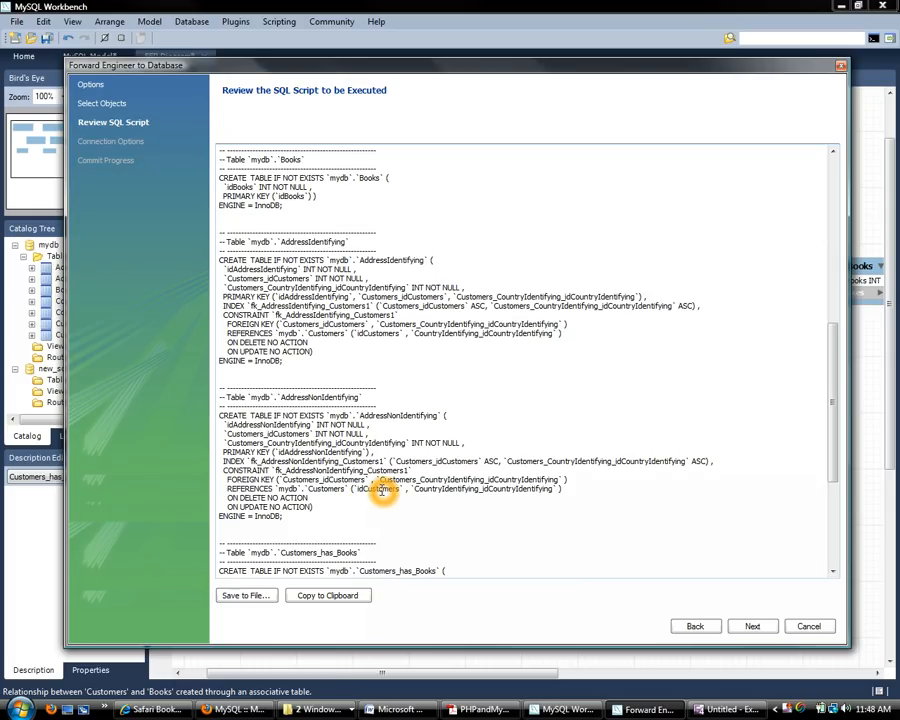
mouse_move(320, 490)
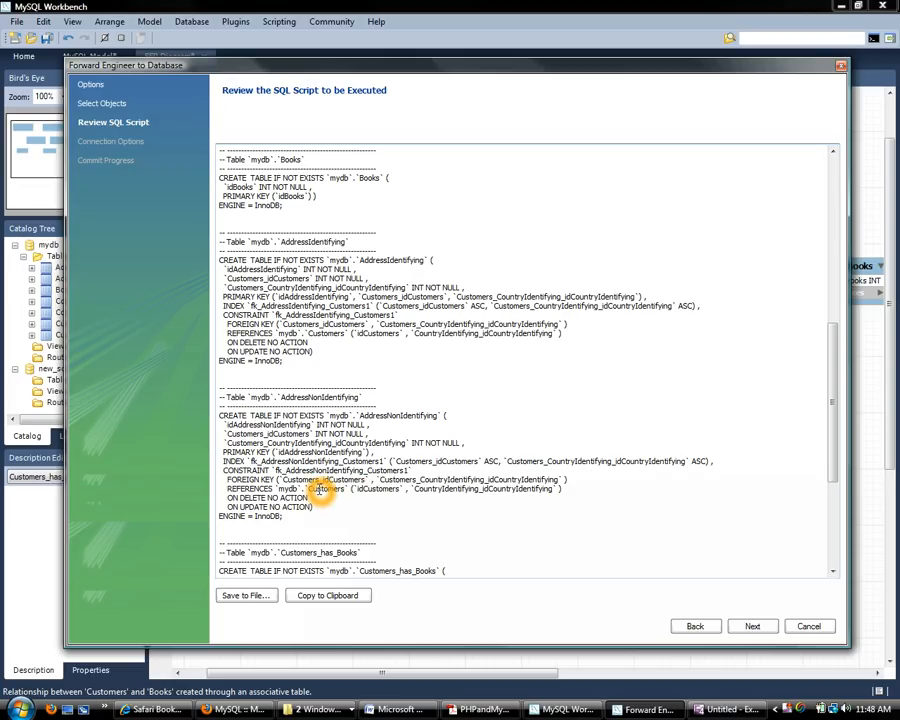
double_click(290, 452)
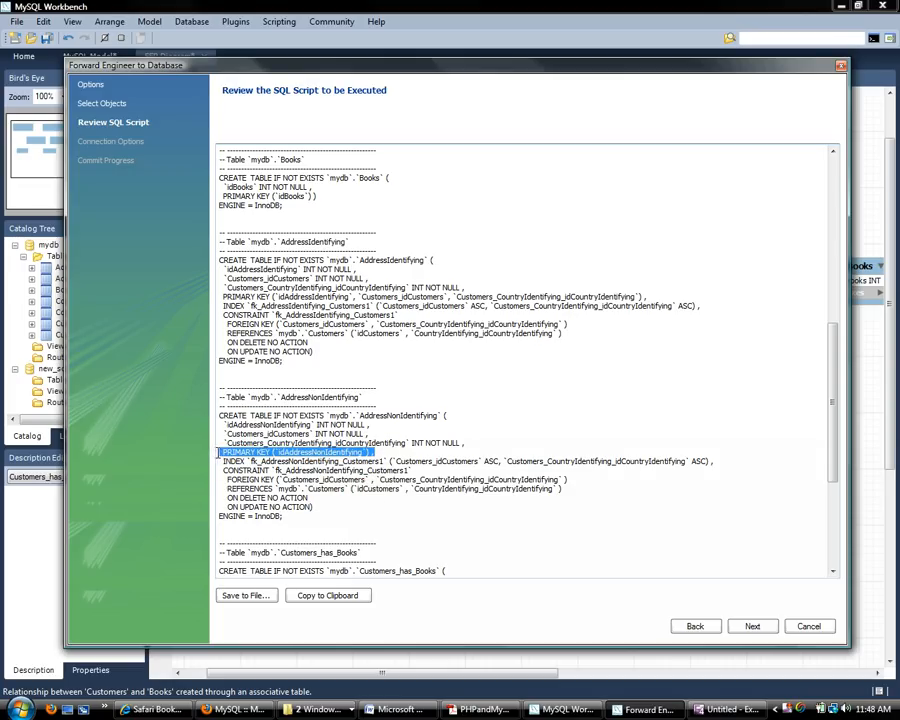
mouse_move(378, 451)
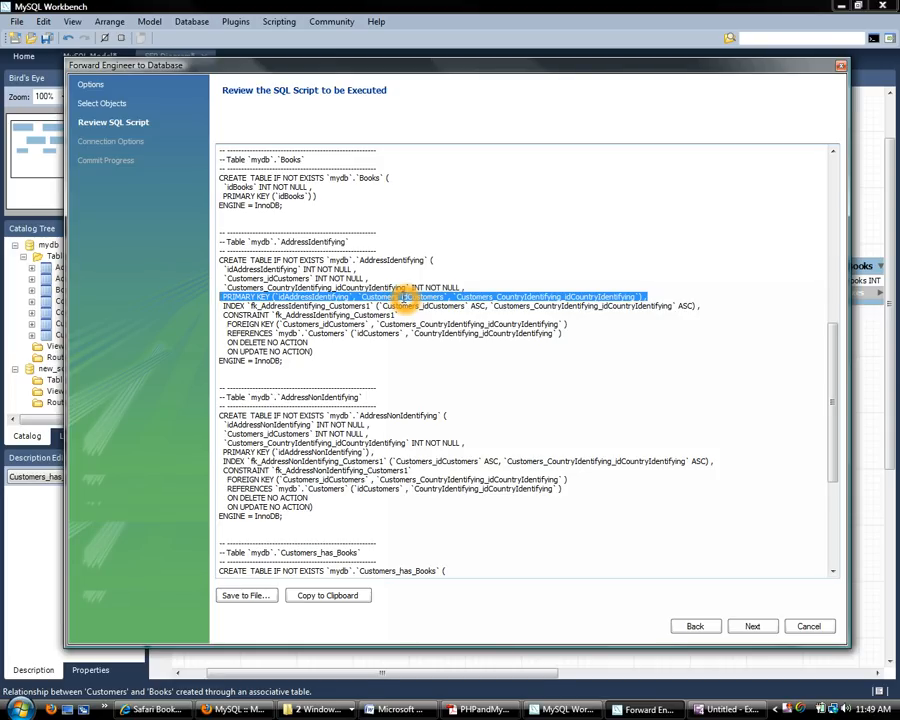
mouse_move(595, 305)
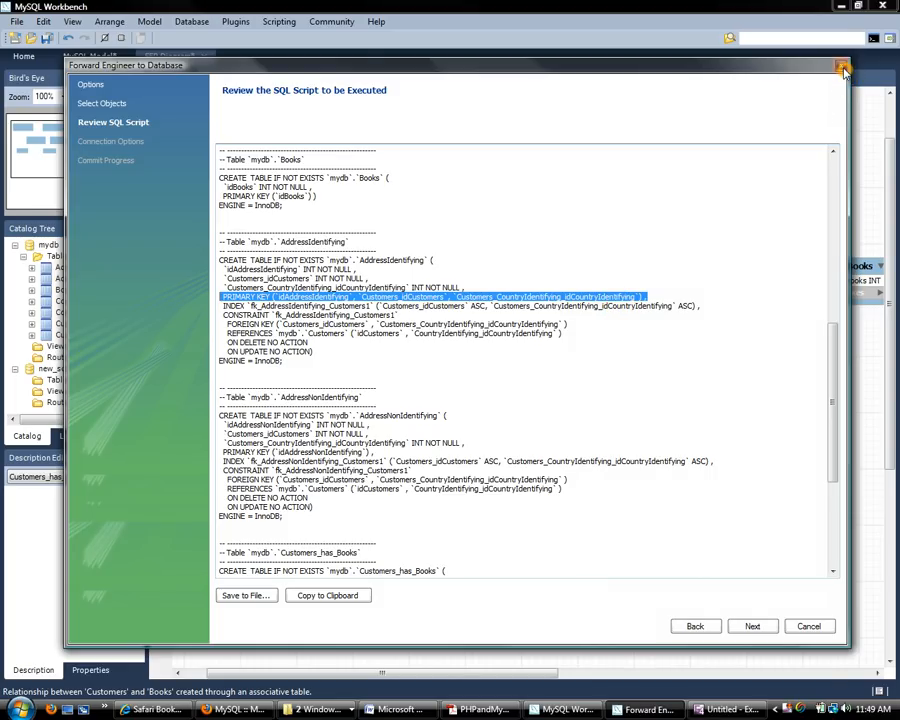
Step: Dismiss the Forward Engineer wizard with its close button, leaving the script unexecuted
left_click(843, 65)
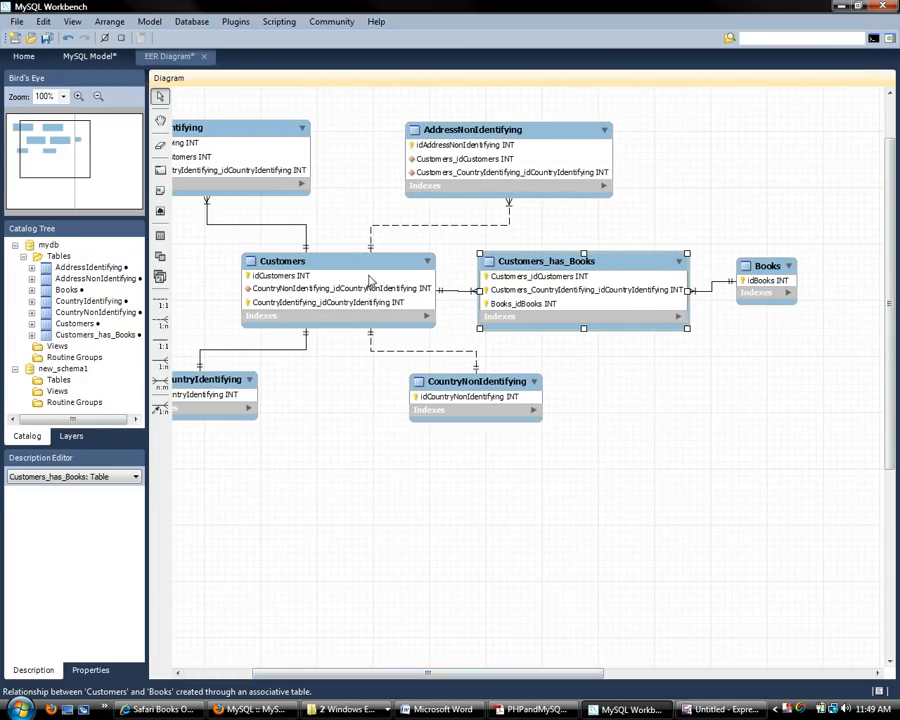
mouse_move(805, 280)
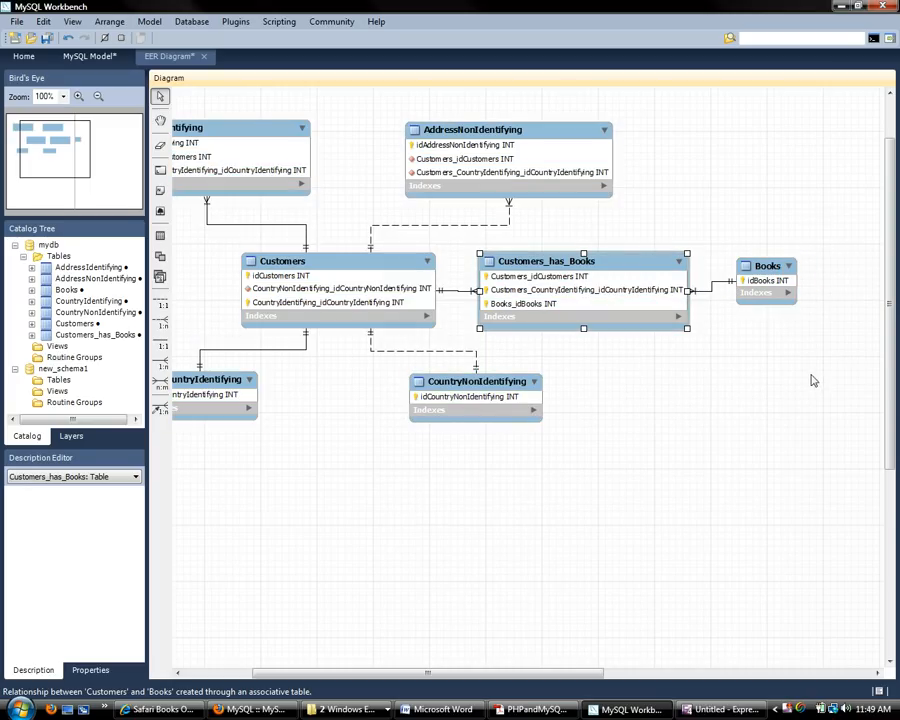
mouse_move(705, 295)
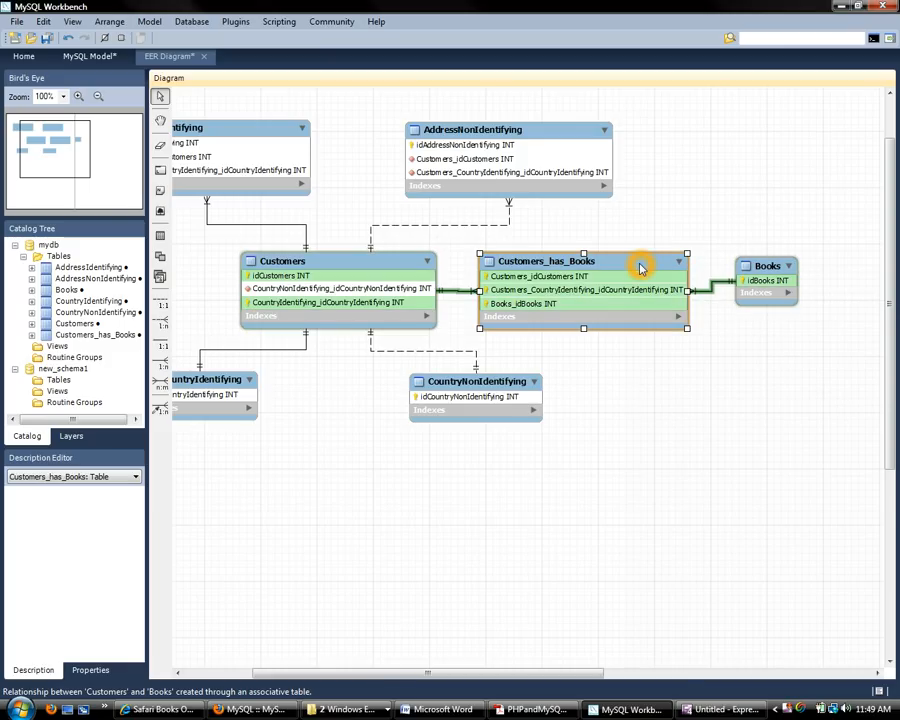
mouse_move(592, 263)
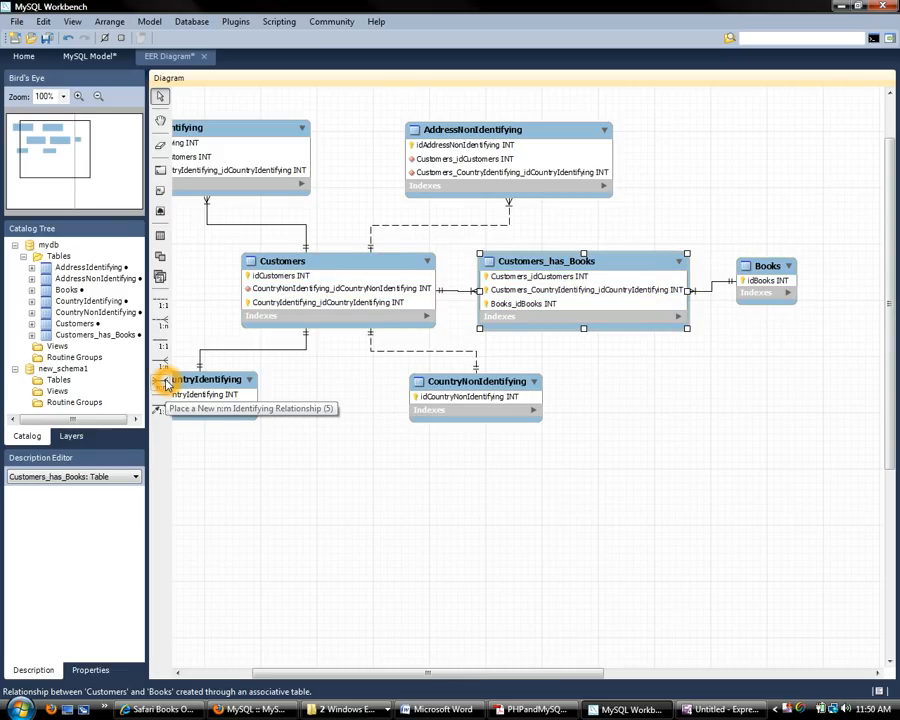
mouse_move(475, 305)
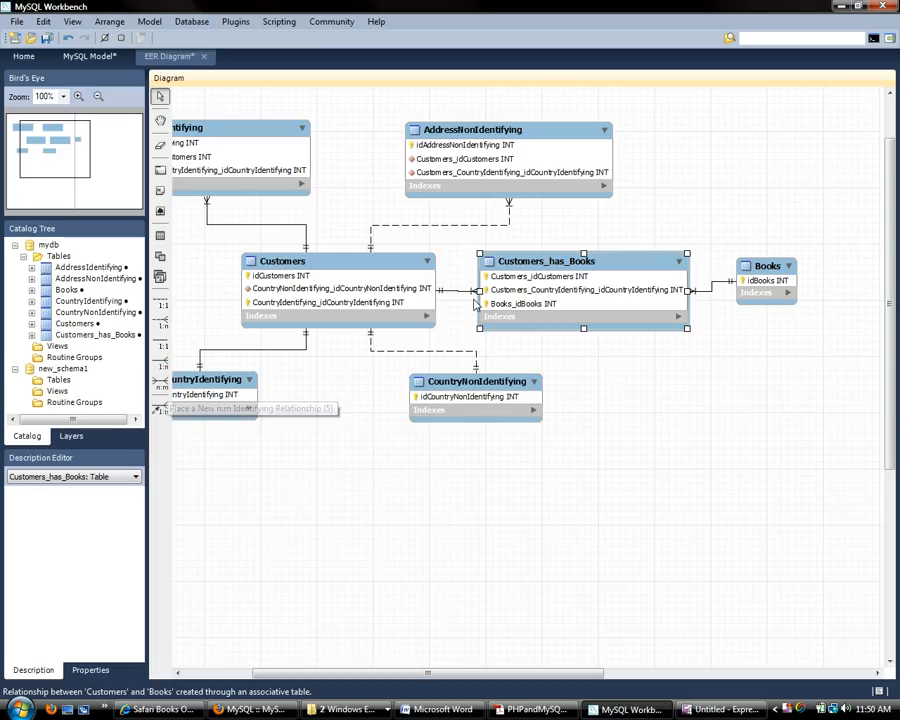
Step: Open the Customers–Customers_has_Books relationship editor on its Foreign Key tab
left_click(462, 292)
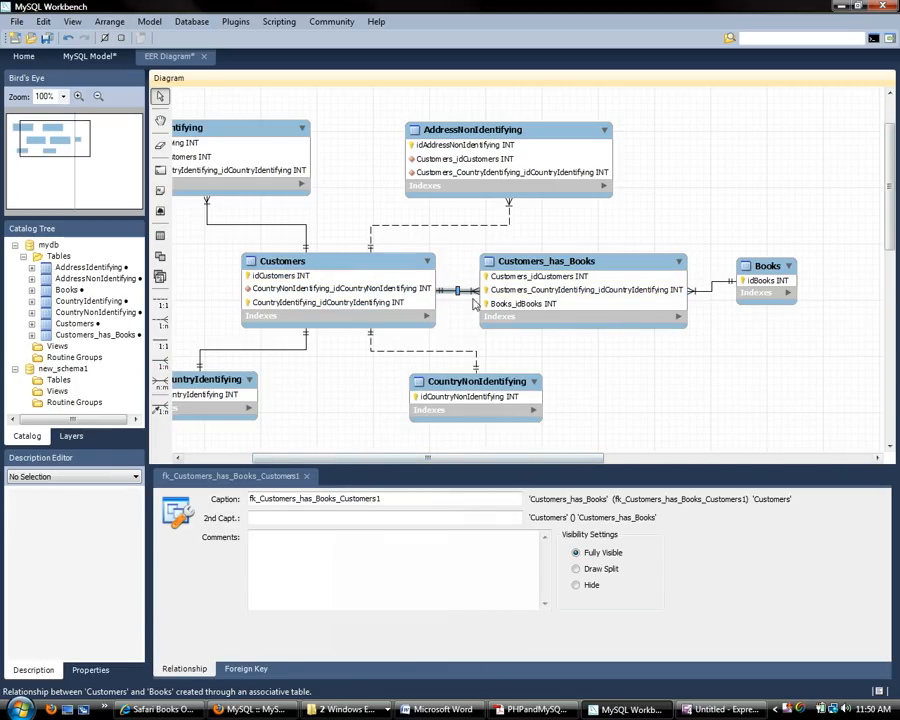
mouse_move(710, 287)
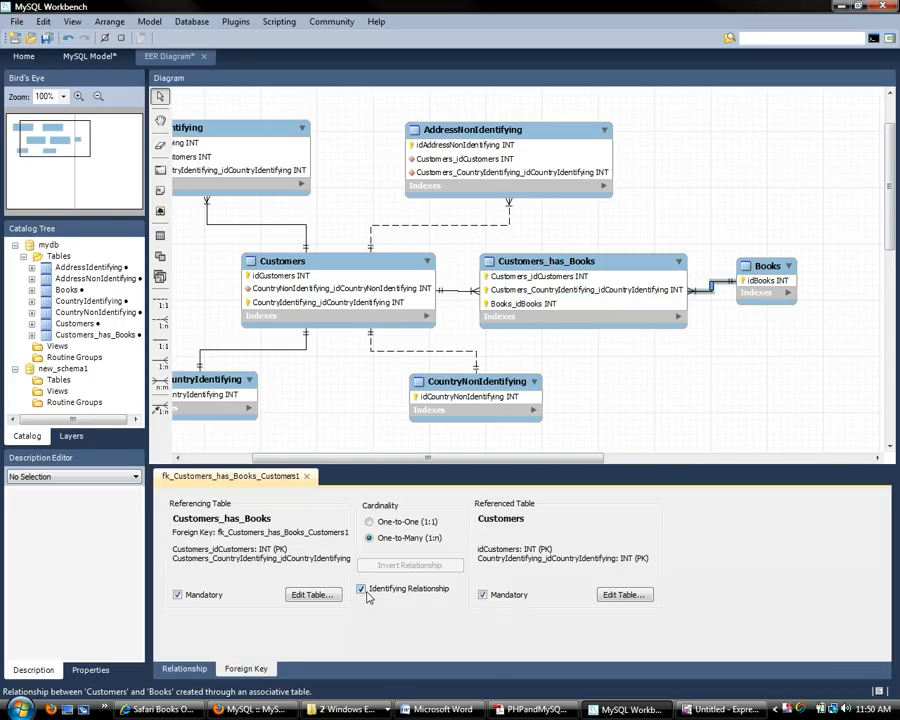
left_click(360, 588)
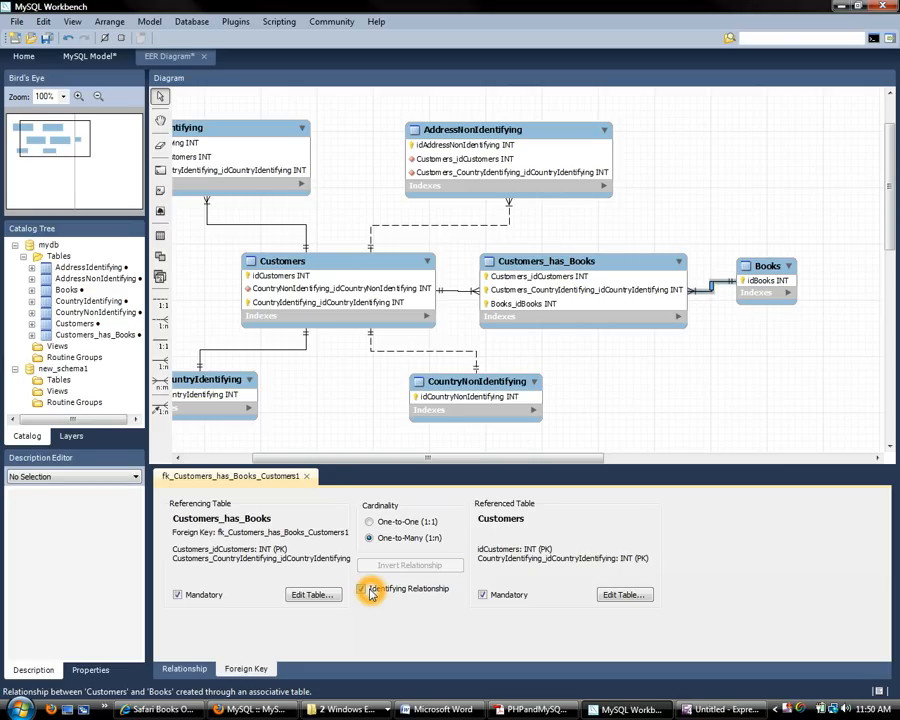